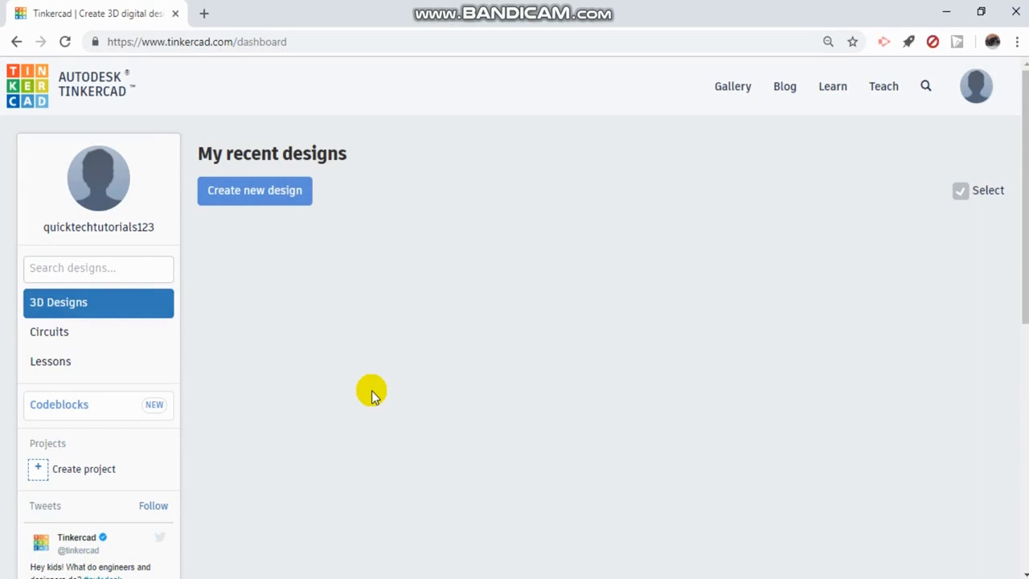
mouse_move(357, 357)
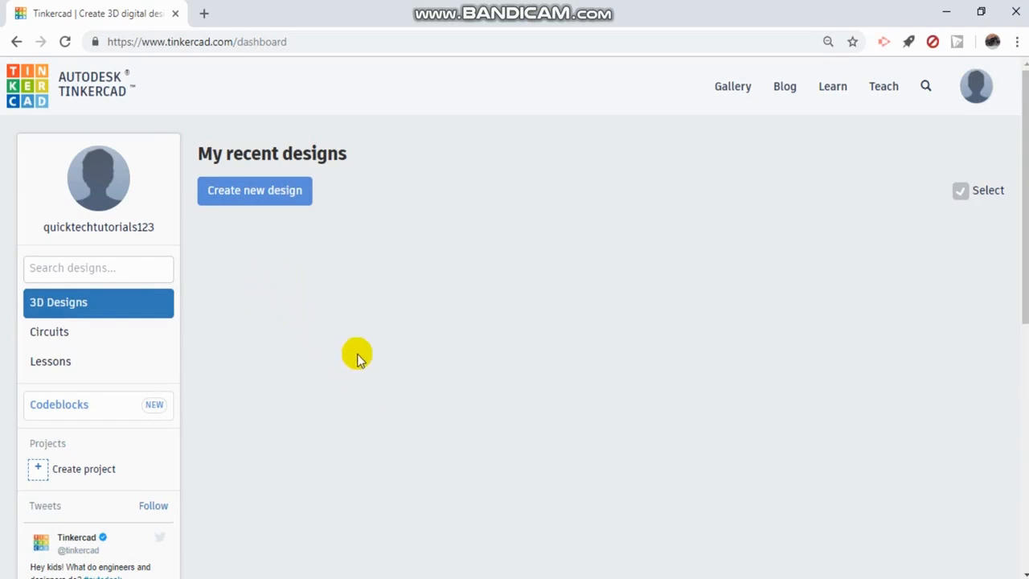
mouse_move(36, 307)
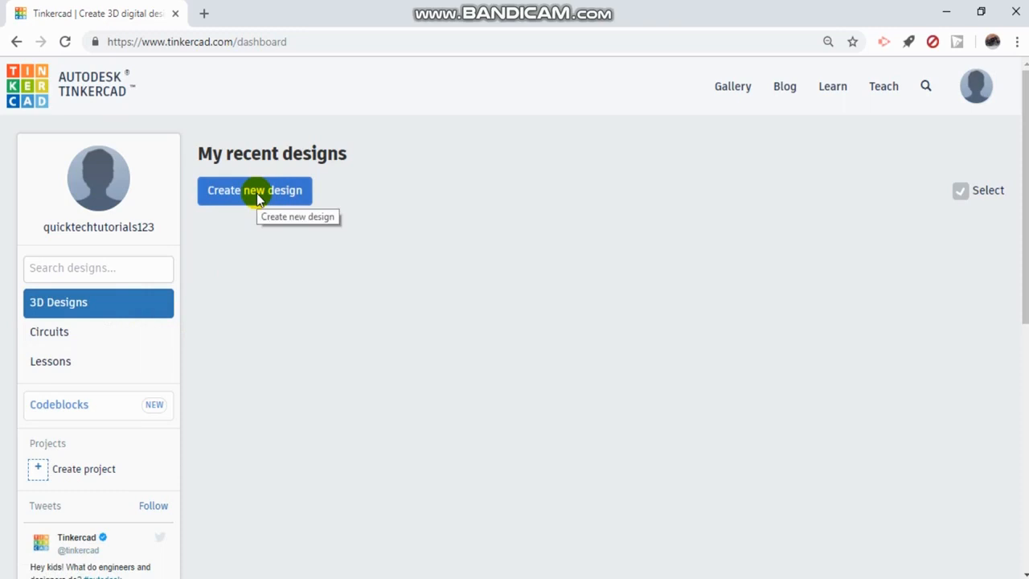
Step: Start a brand-new blank 3D design from the dashboard
left_click(254, 190)
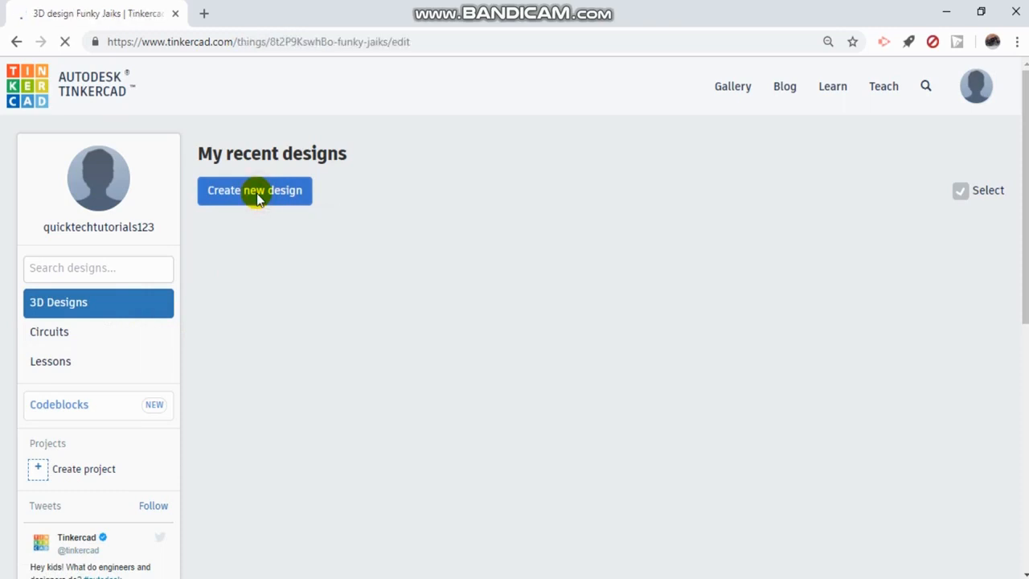
Step: Zoom out and orbit the empty workplane edge-on, from below, and back to top-down
left_click(254, 189)
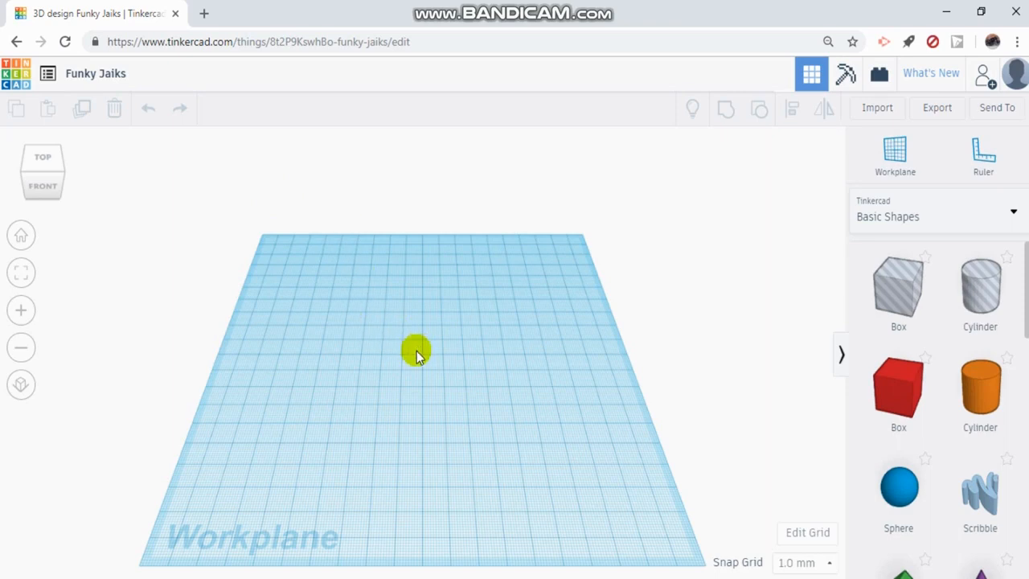
scroll("down", 3)
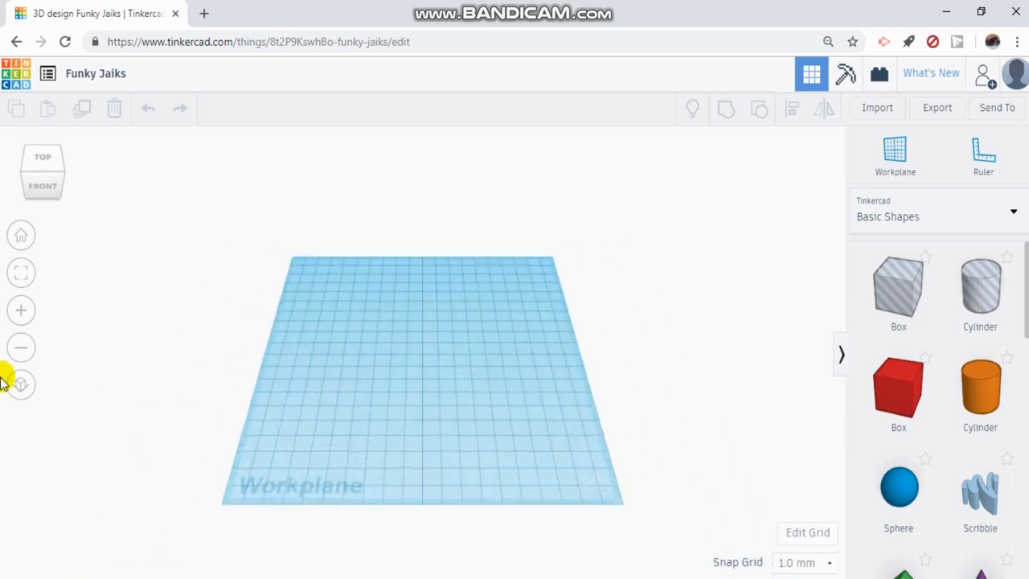
left_click(20, 310)
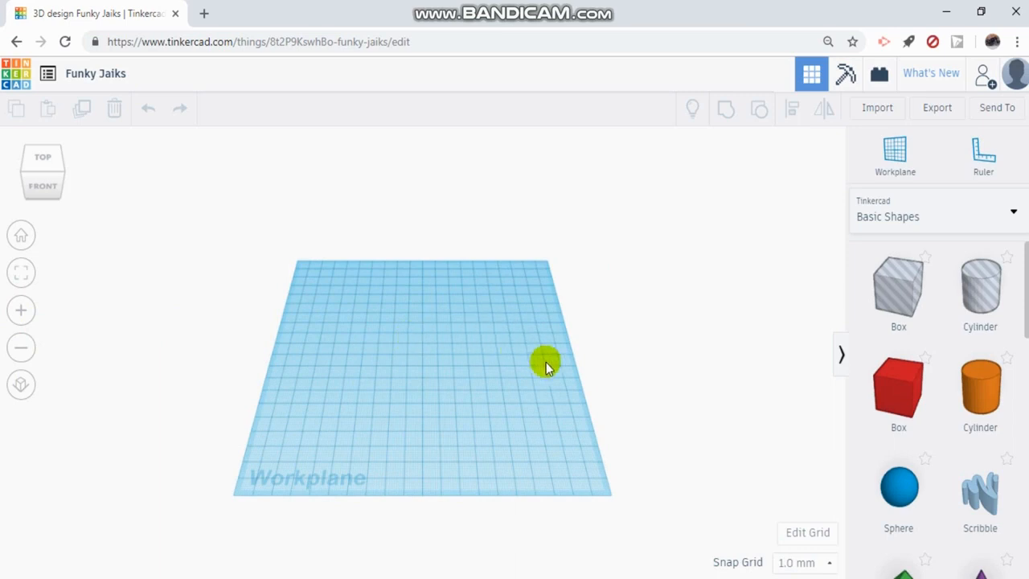
mouse_move(517, 384)
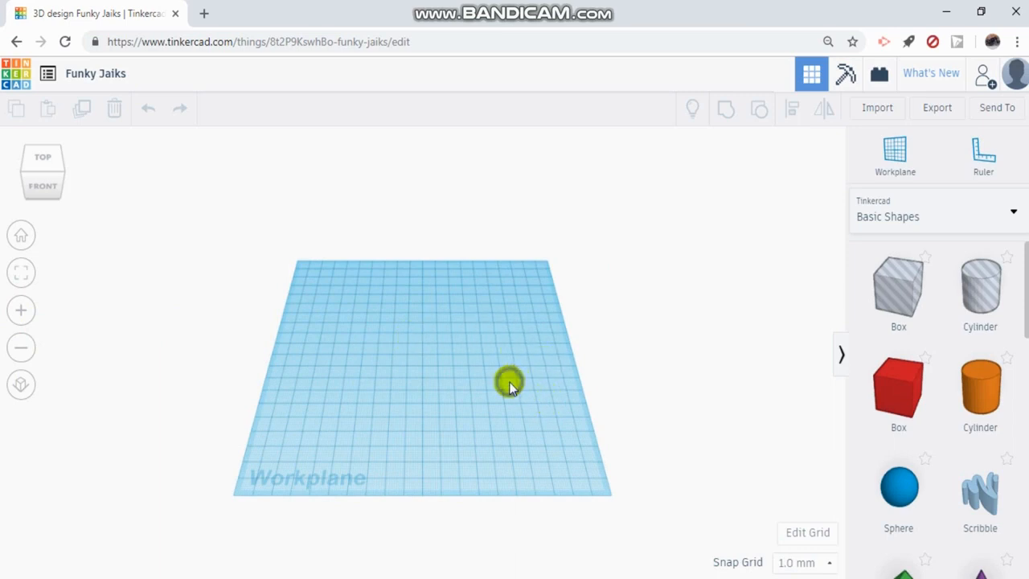
left_click_drag(512, 384, 389, 388)
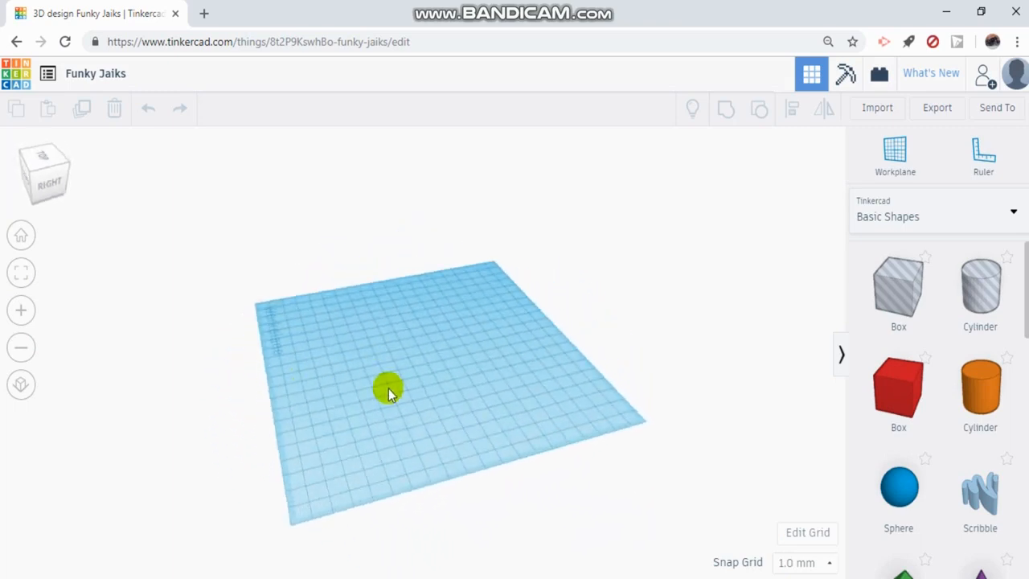
left_click_drag(389, 390, 688, 410)
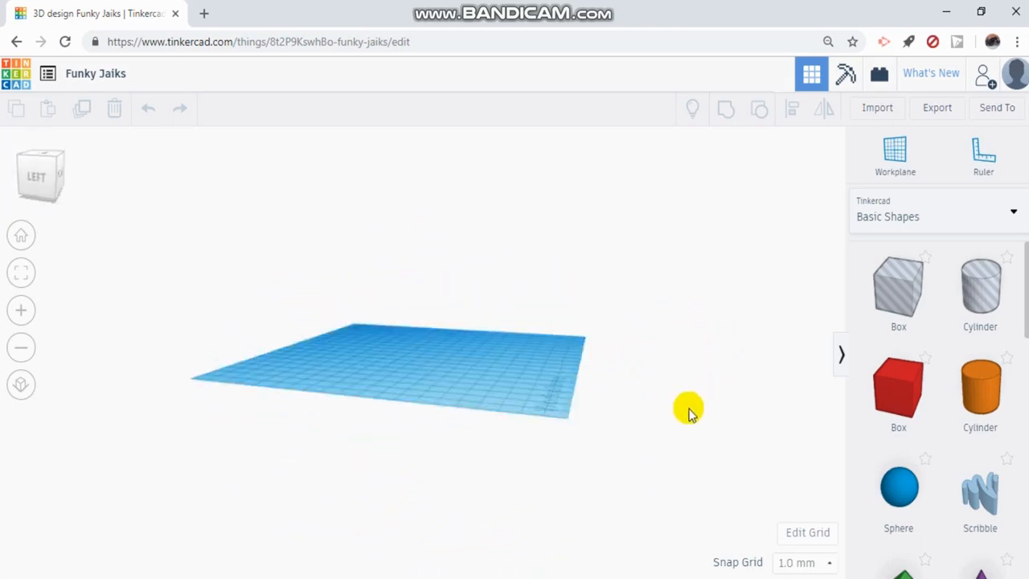
left_click_drag(688, 405, 479, 318)
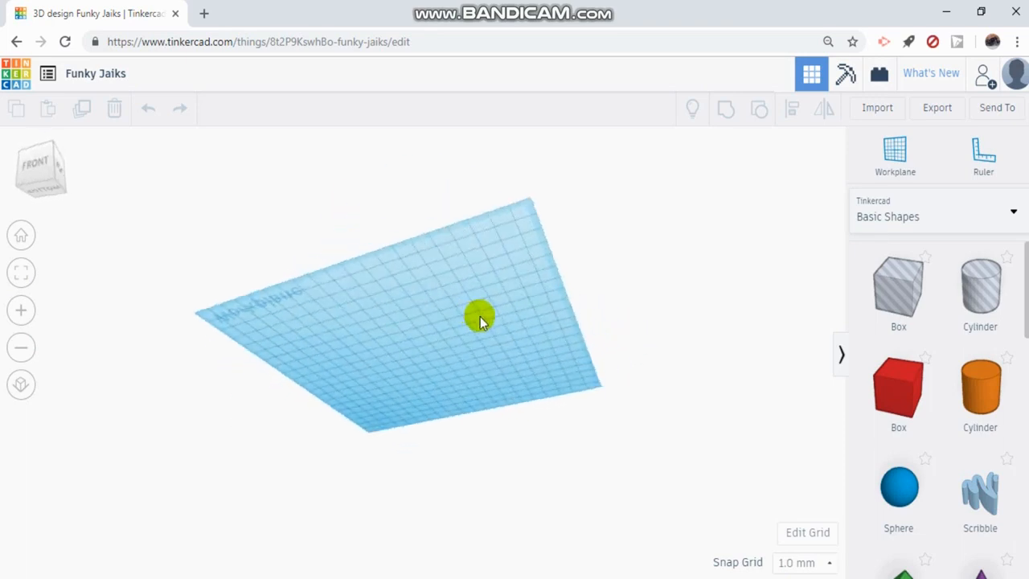
left_click_drag(479, 315, 521, 406)
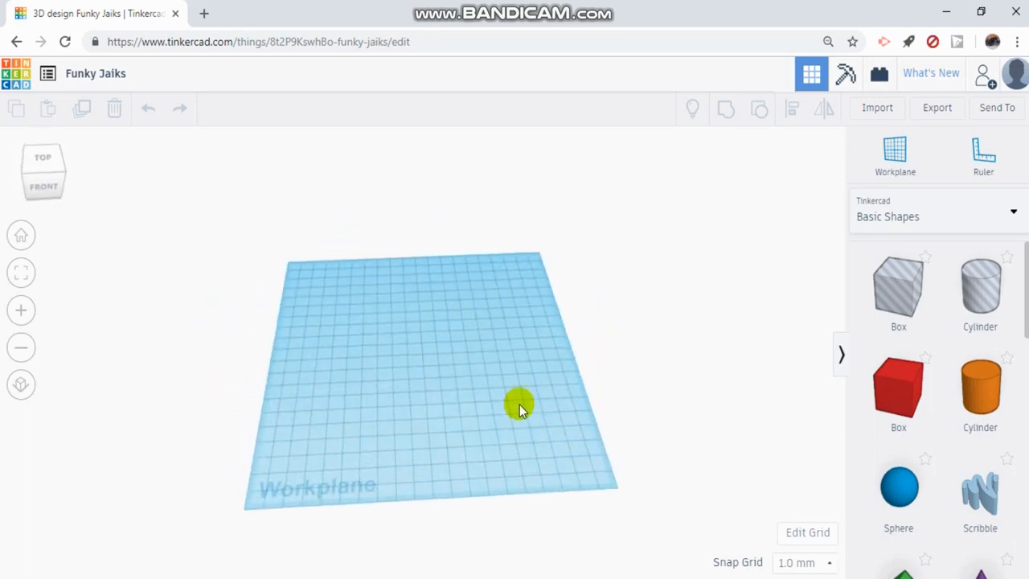
mouse_move(521, 402)
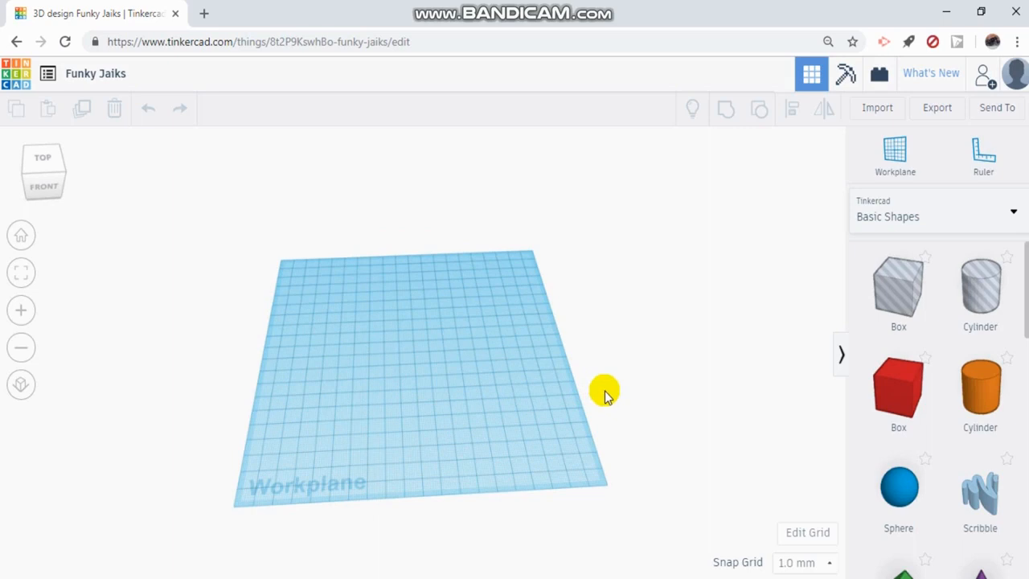
mouse_move(659, 383)
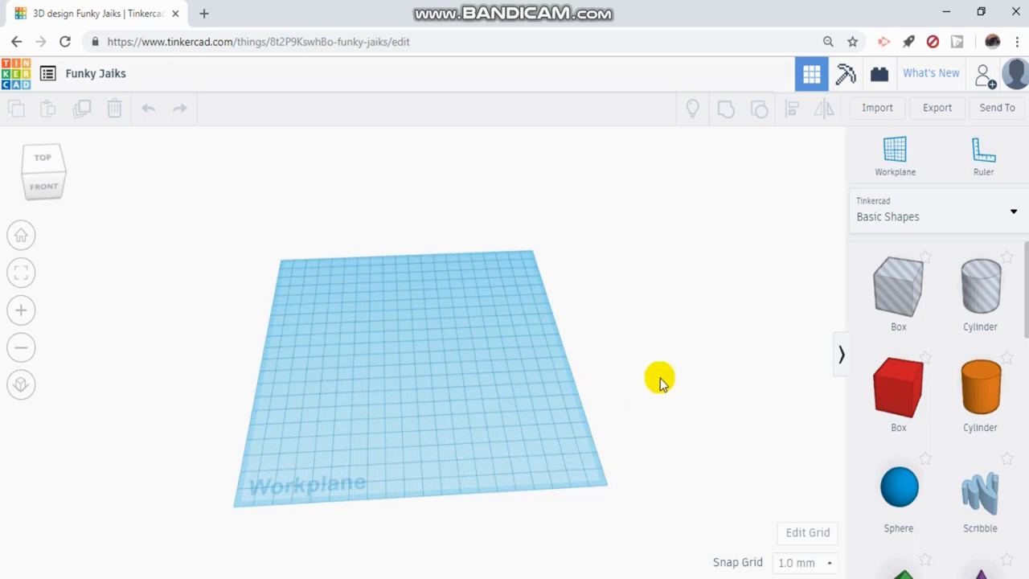
mouse_move(639, 386)
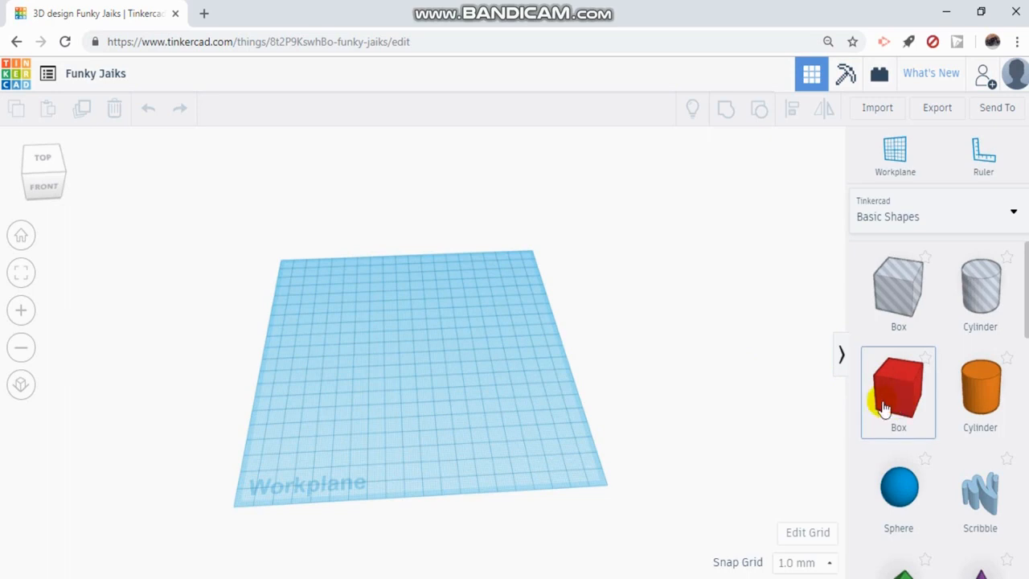
mouse_move(980, 327)
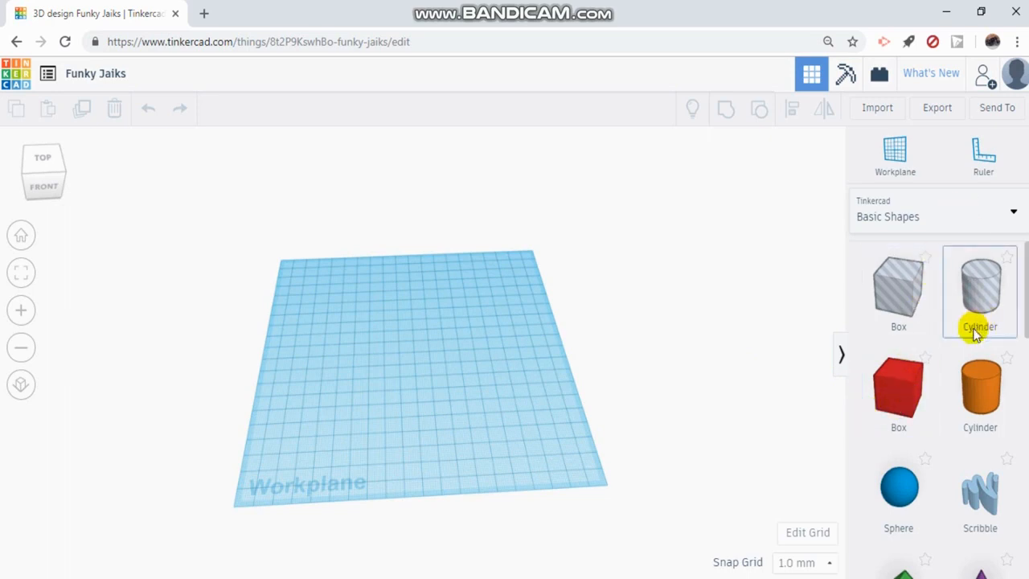
scroll("down", 3)
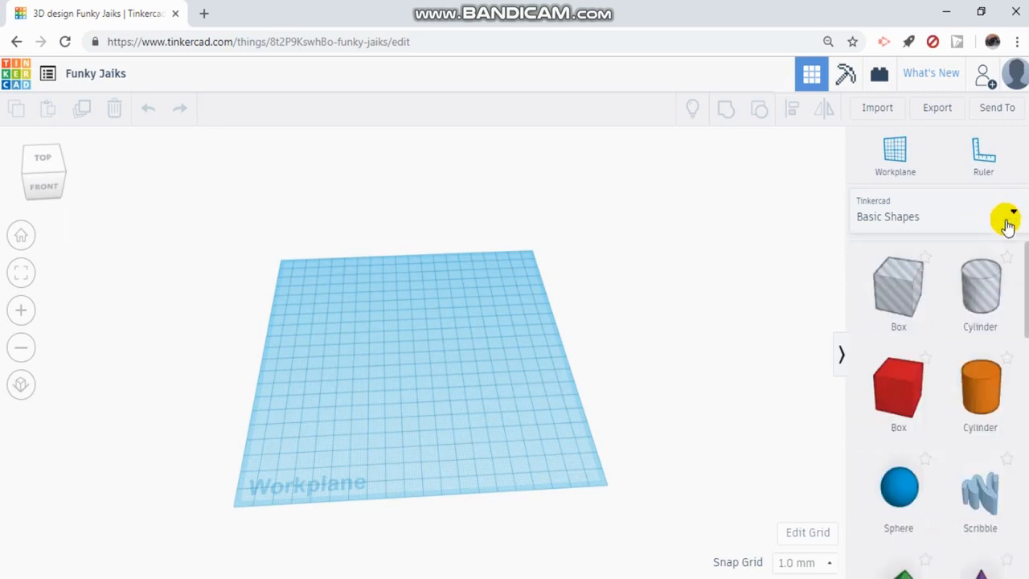
mouse_move(898, 392)
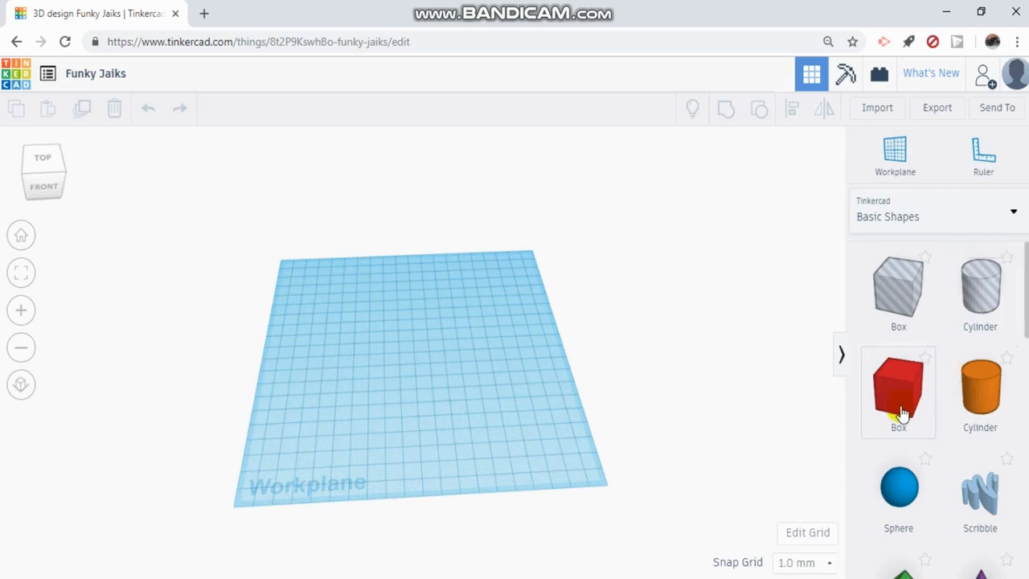
left_click(897, 392)
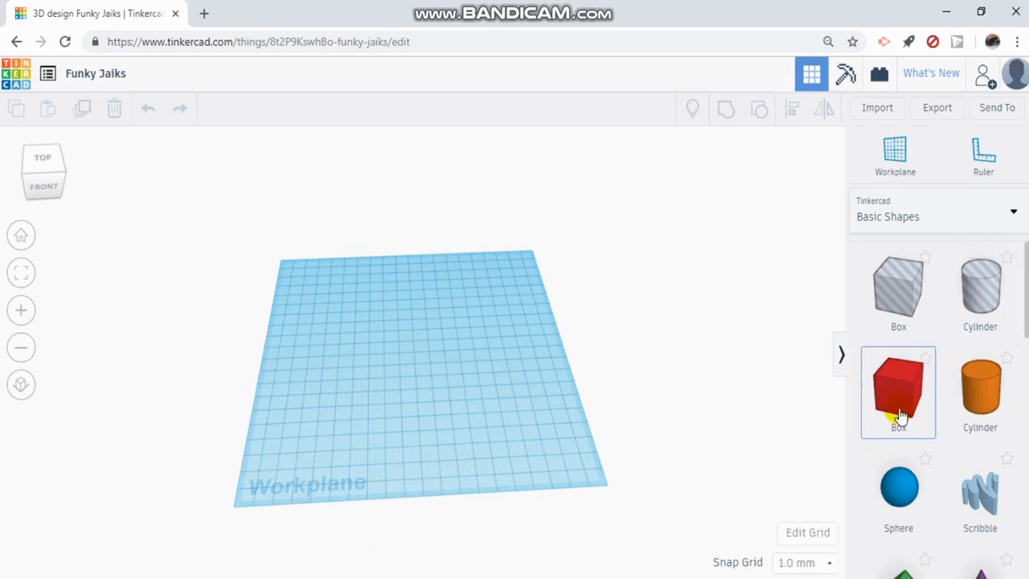
left_click(897, 392)
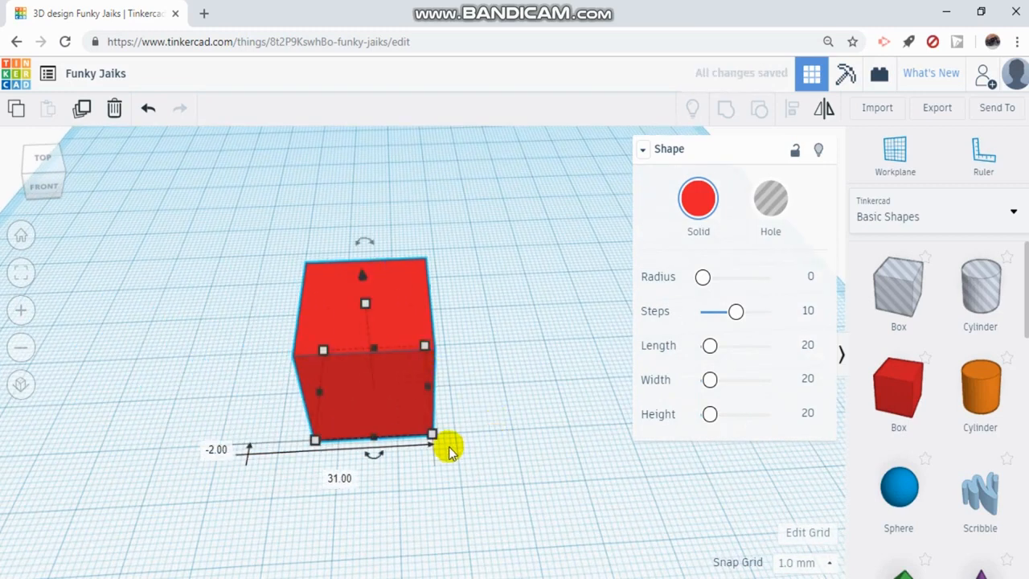
mouse_move(180, 313)
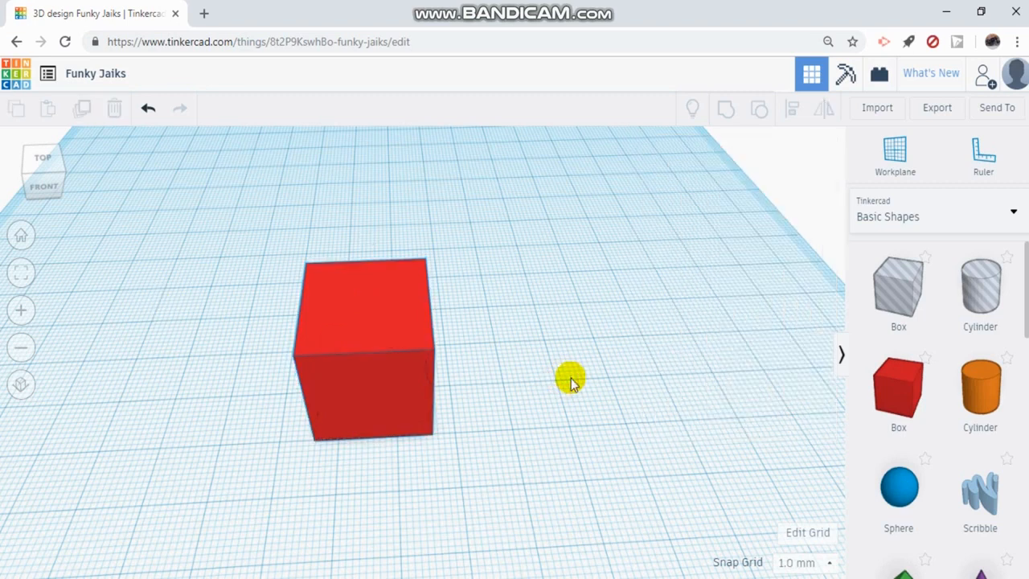
Step: Select the red box and enter 80 for one of its side lengths
left_click(362, 345)
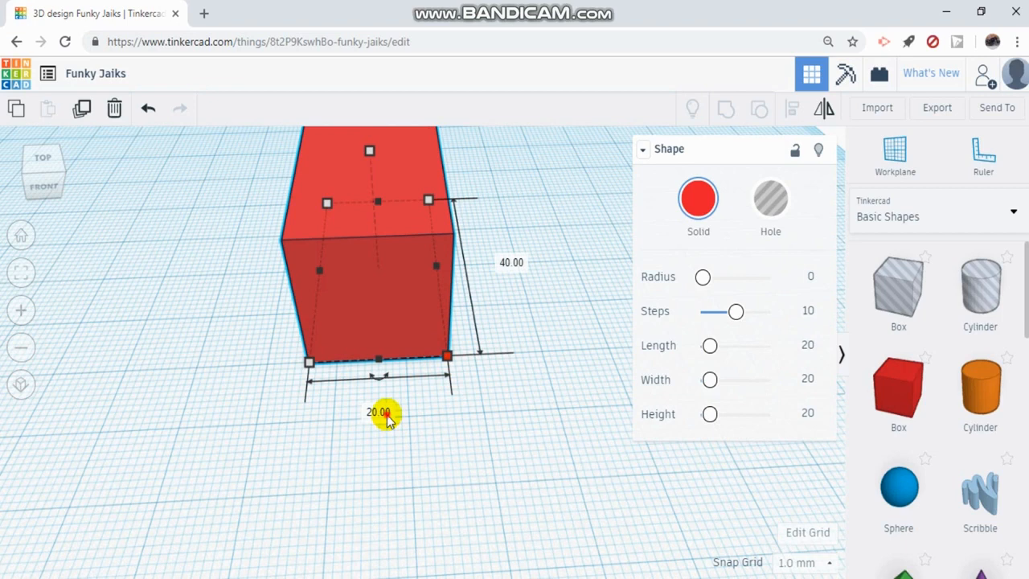
type("80")
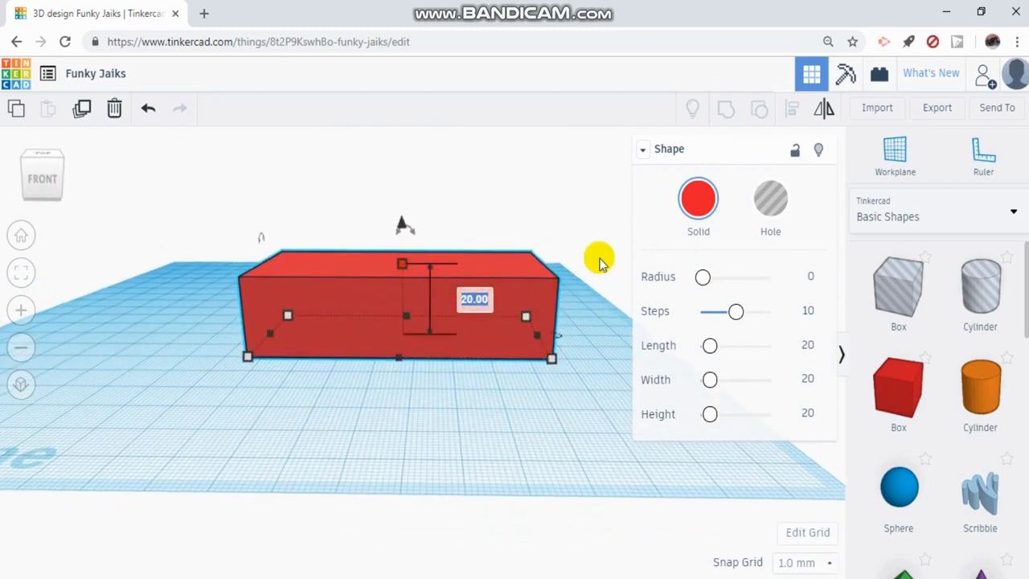
Step: Set the red box height to 10 mm and deselect the finished flat slab
type("10")
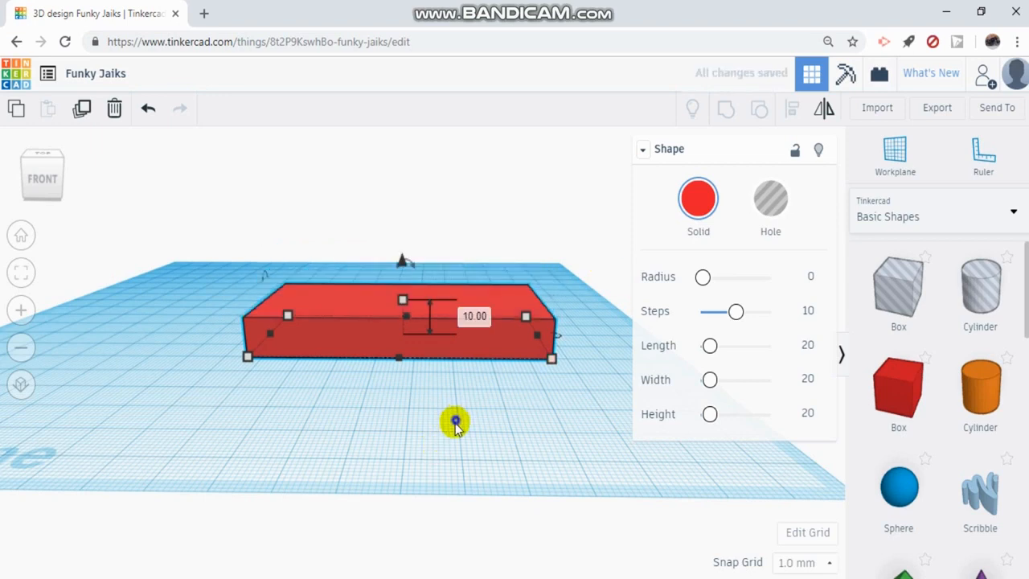
left_click_drag(457, 421, 507, 354)
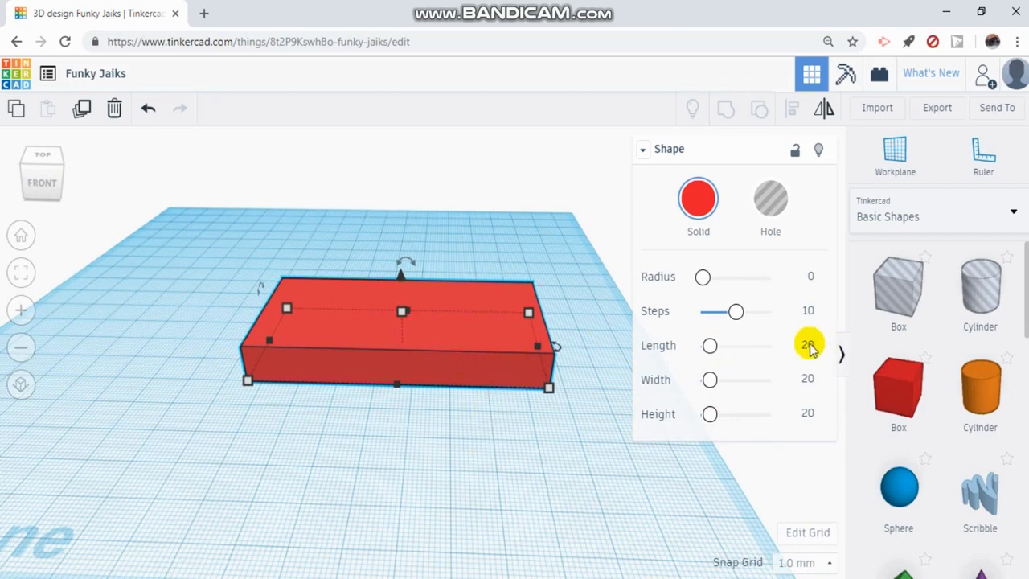
left_click(808, 380)
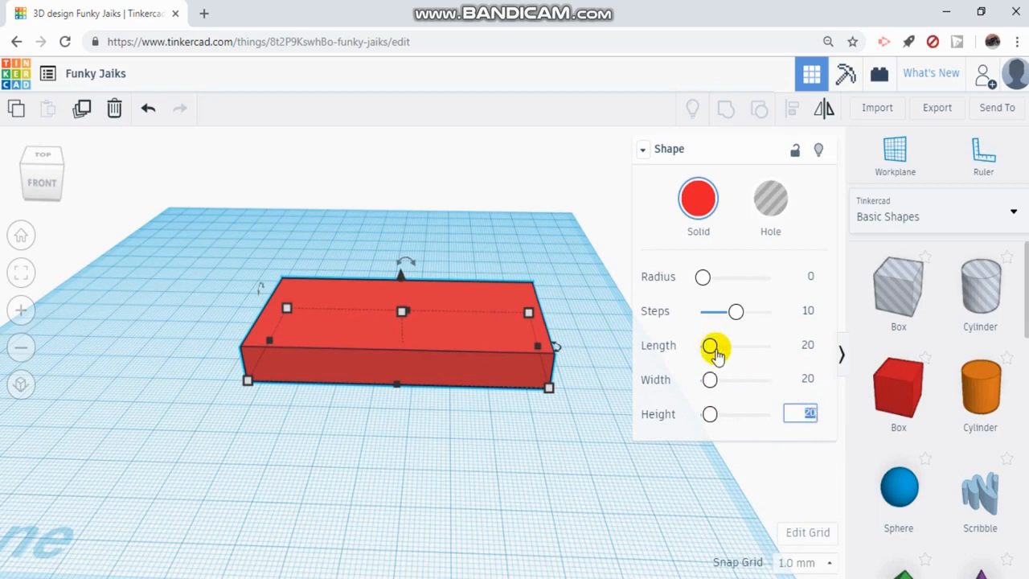
mouse_move(711, 380)
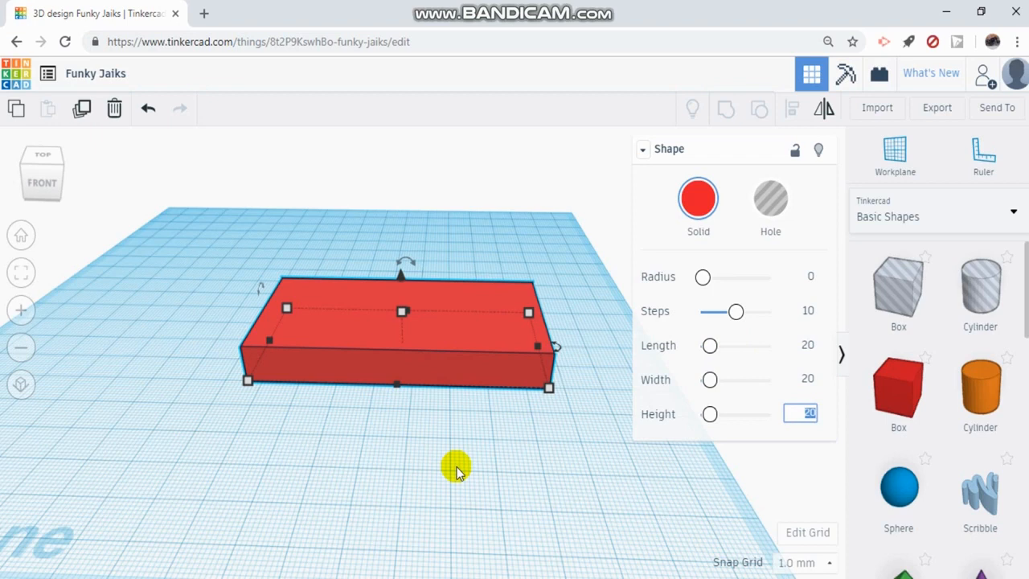
left_click(458, 468)
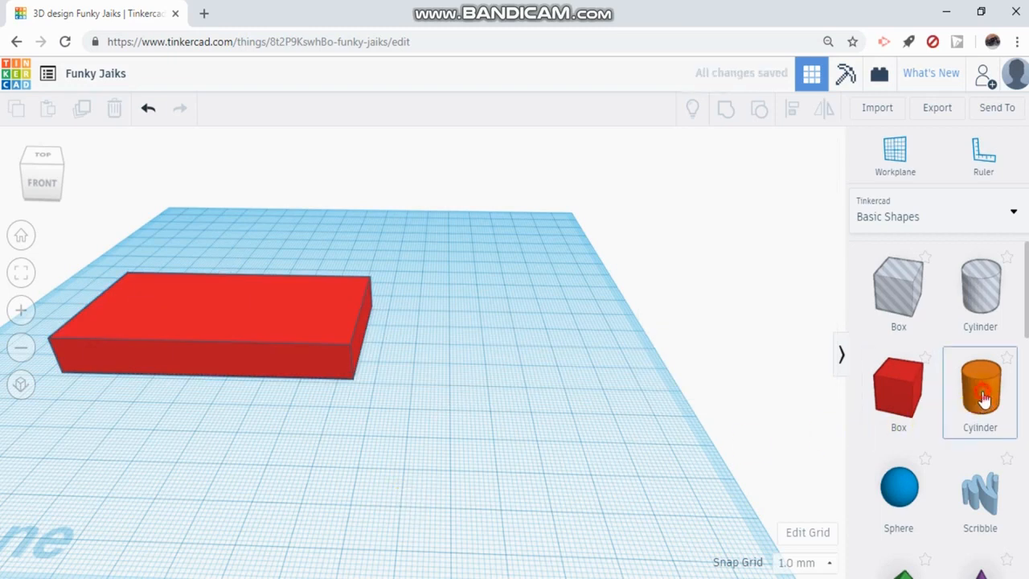
Step: Add an orange cylinder, stretch its base to a 20×30 mm oval, adjust height, deselect
left_click(981, 392)
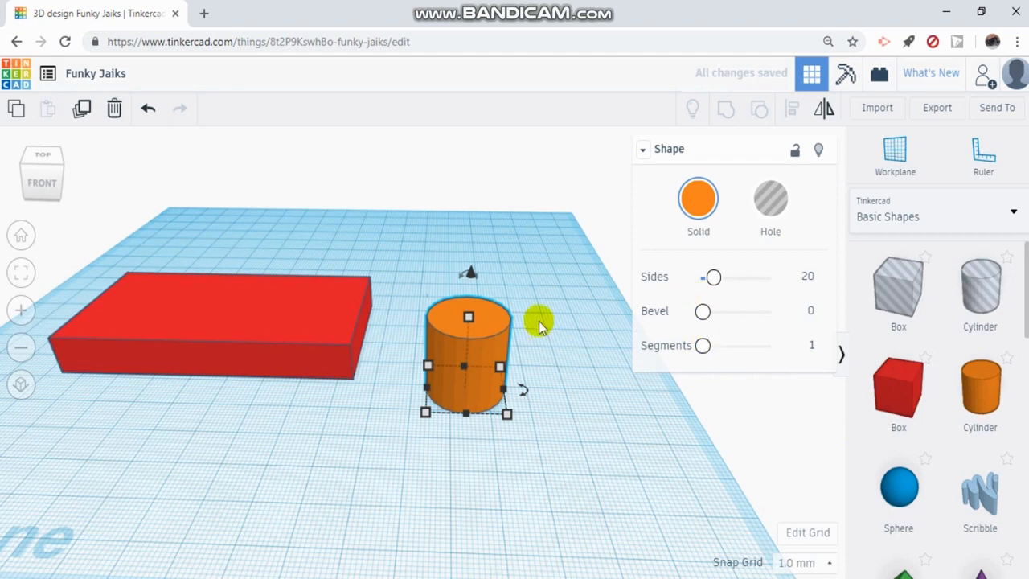
mouse_move(513, 419)
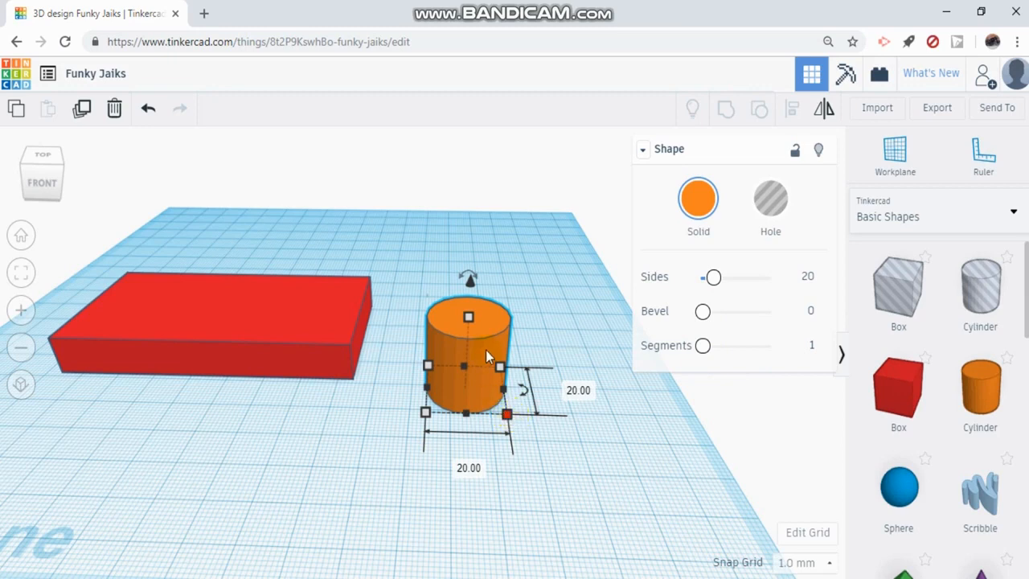
left_click(579, 391)
type("30")
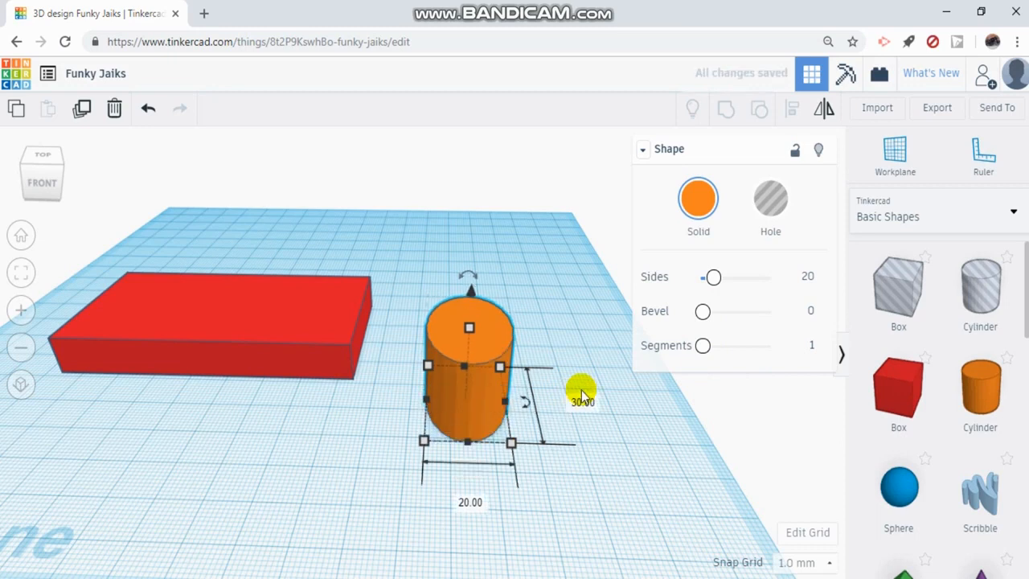
left_click(470, 502)
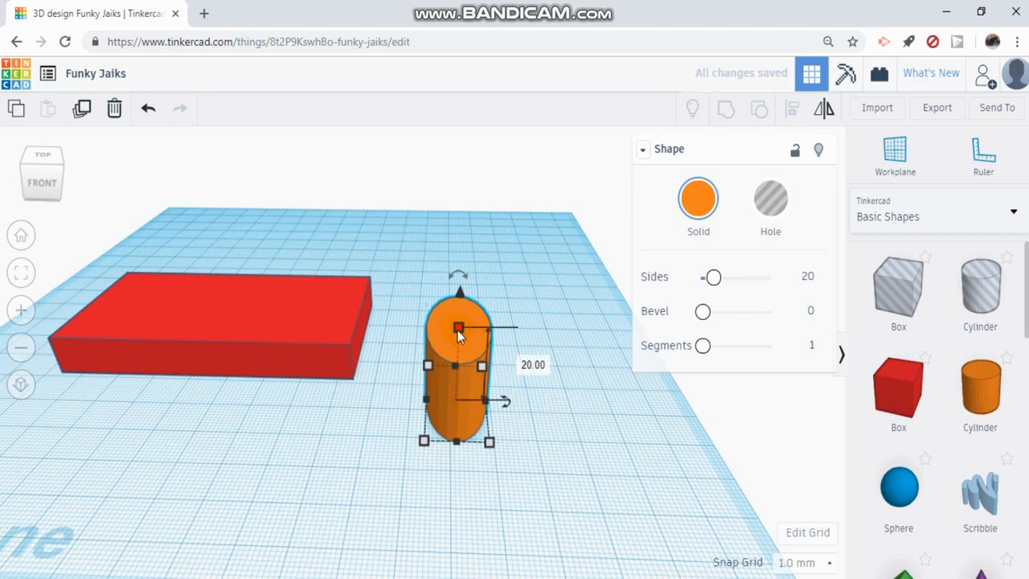
left_click(533, 364)
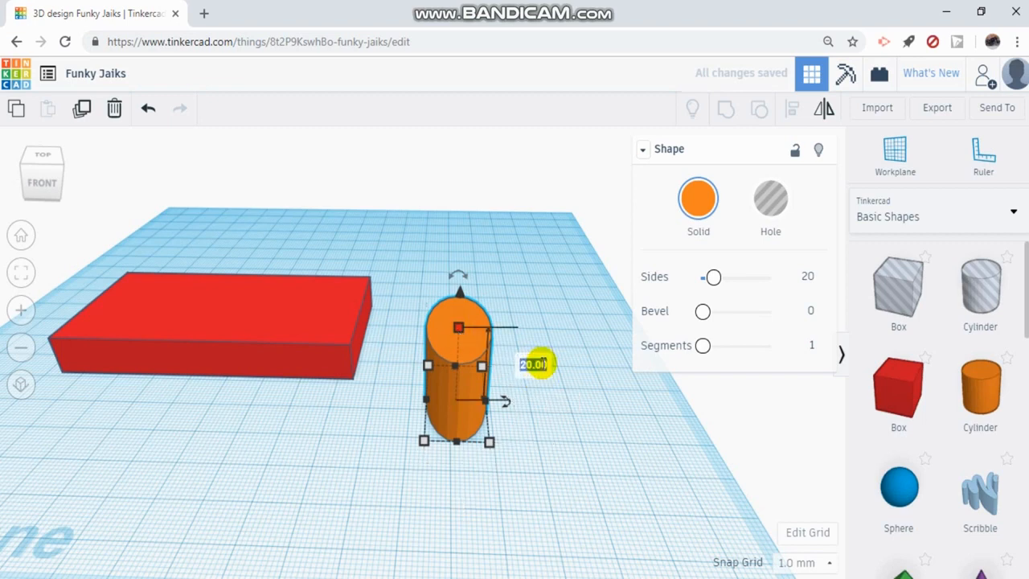
left_click(582, 370)
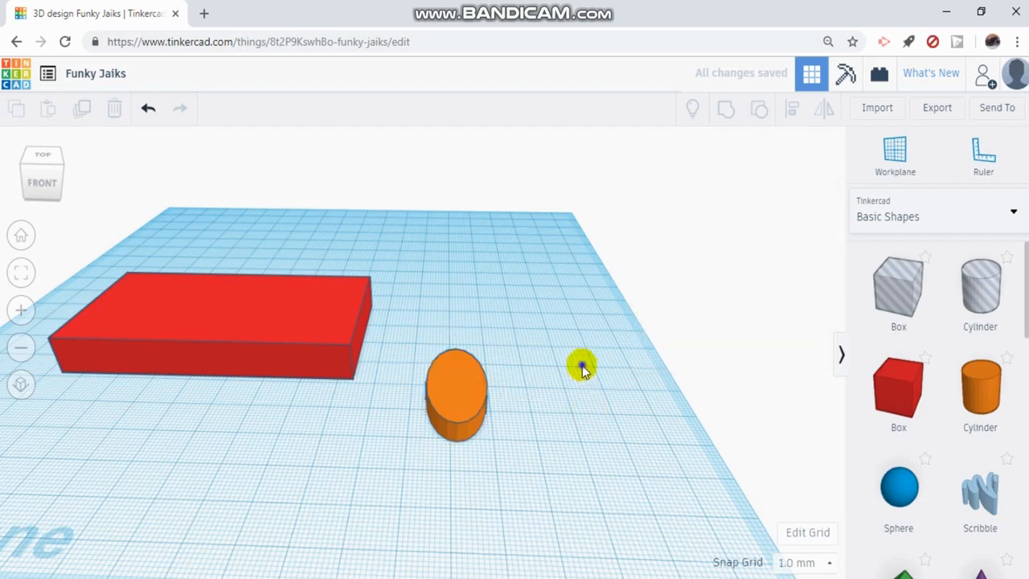